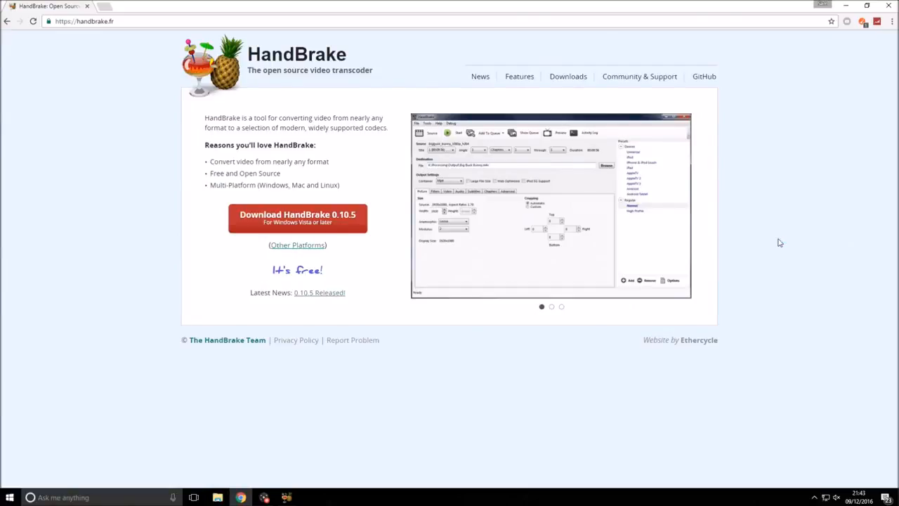
- Download the HandBrake 0.10.5 Windows installer from the other-platforms download list
left_click(551, 306)
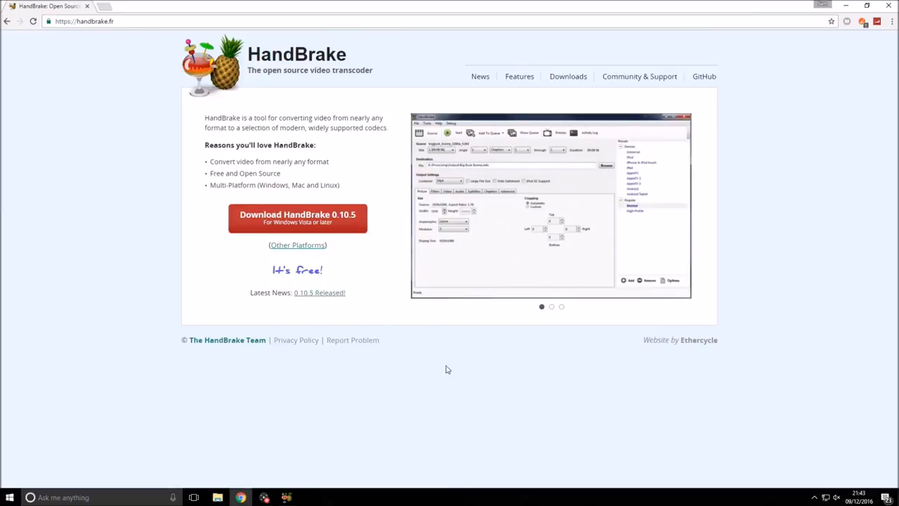
left_click(551, 307)
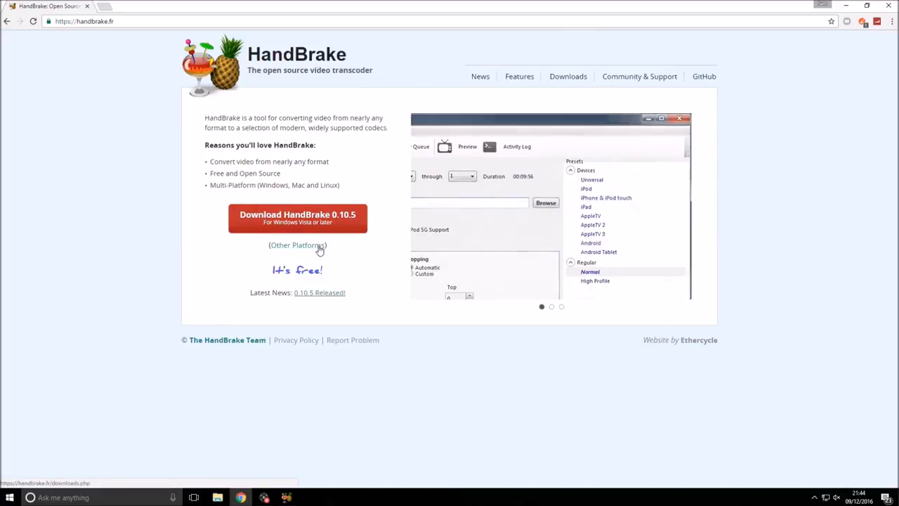
left_click(298, 244)
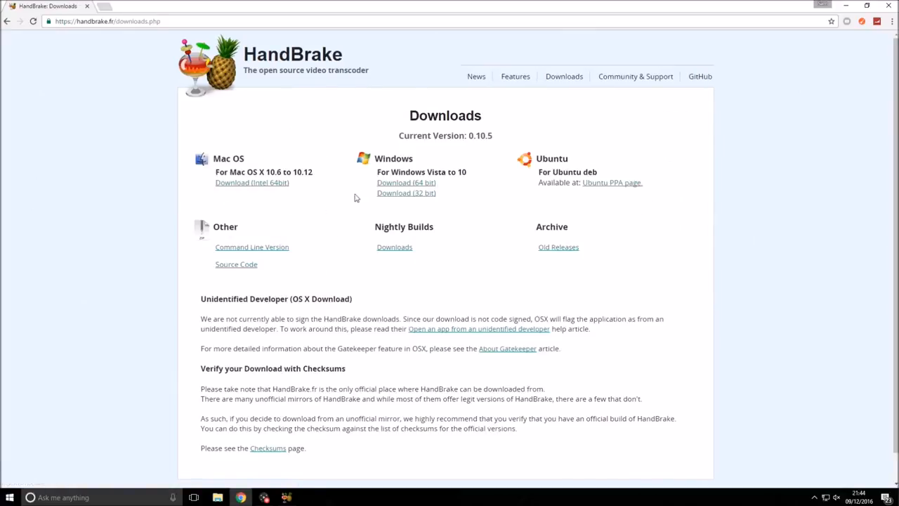
mouse_move(410, 197)
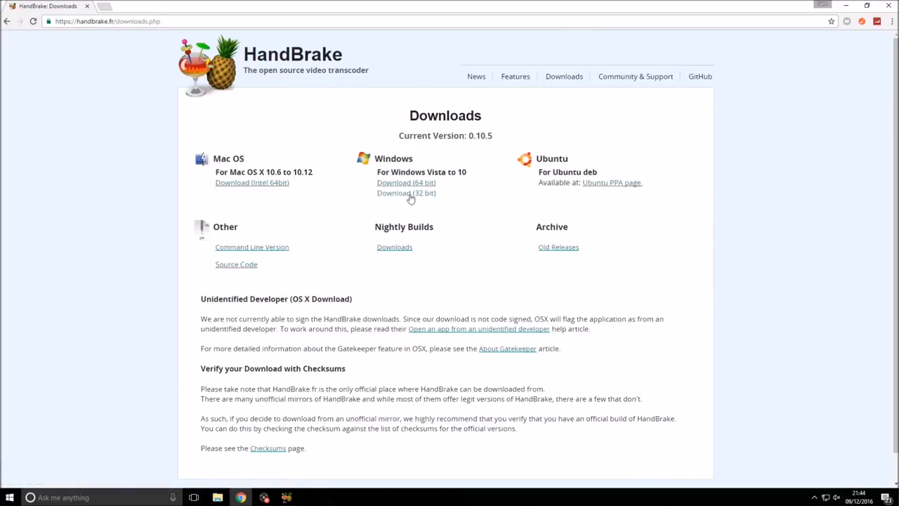
mouse_move(334, 181)
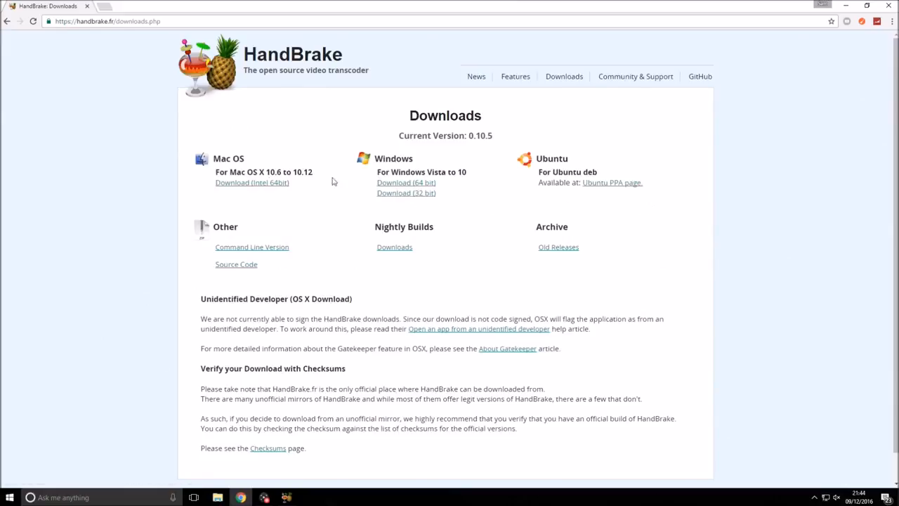
mouse_move(121, 126)
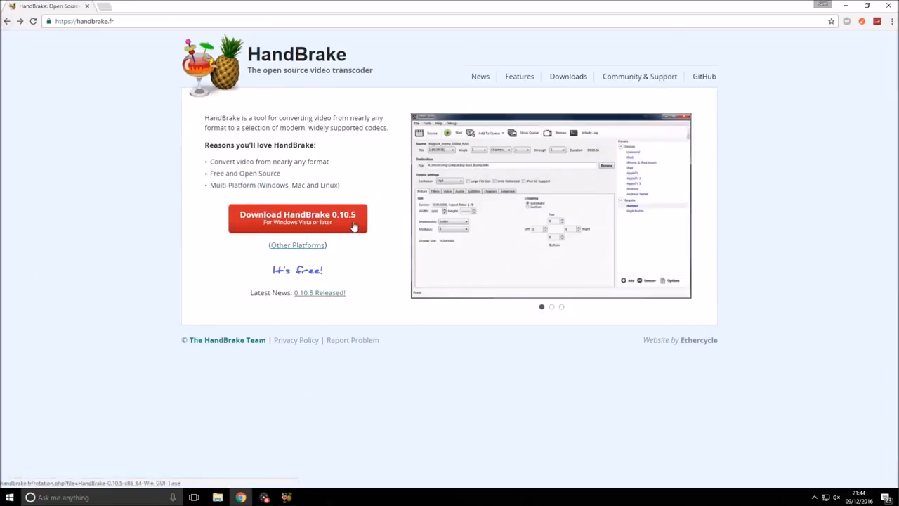
left_click(298, 216)
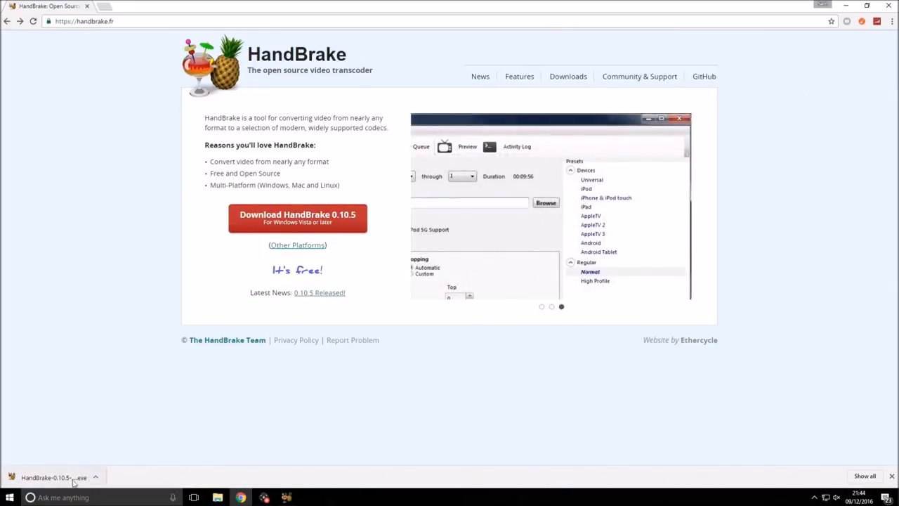
mouse_move(121, 447)
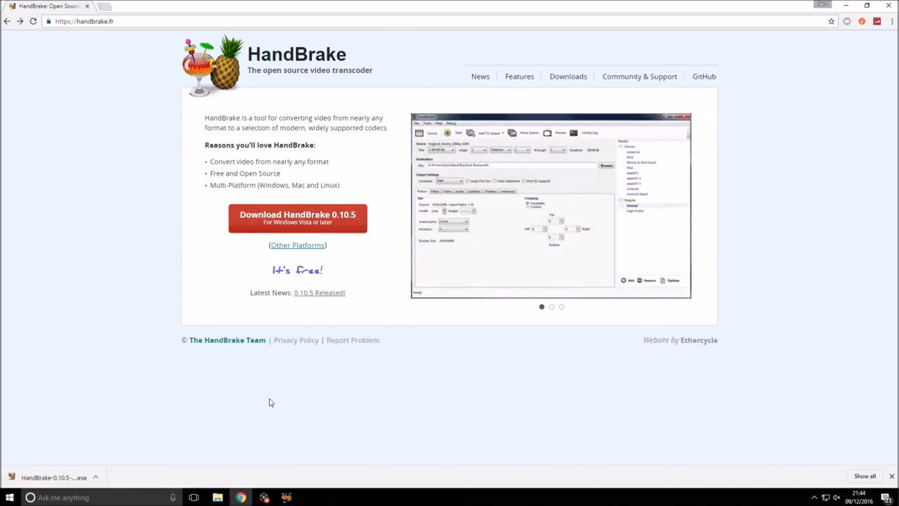
mouse_move(355, 404)
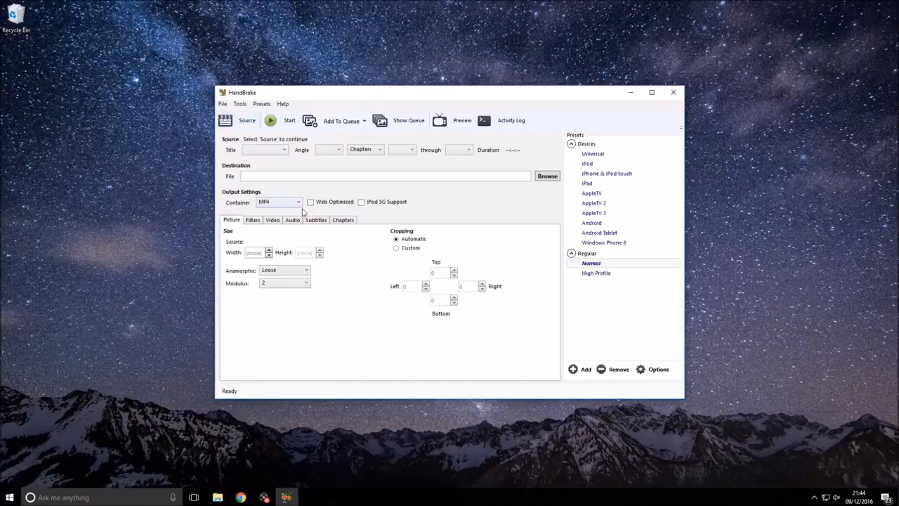
- Load the 'My Great Game - My Great Capture' video as the source and go to its audio settings
left_click(248, 121)
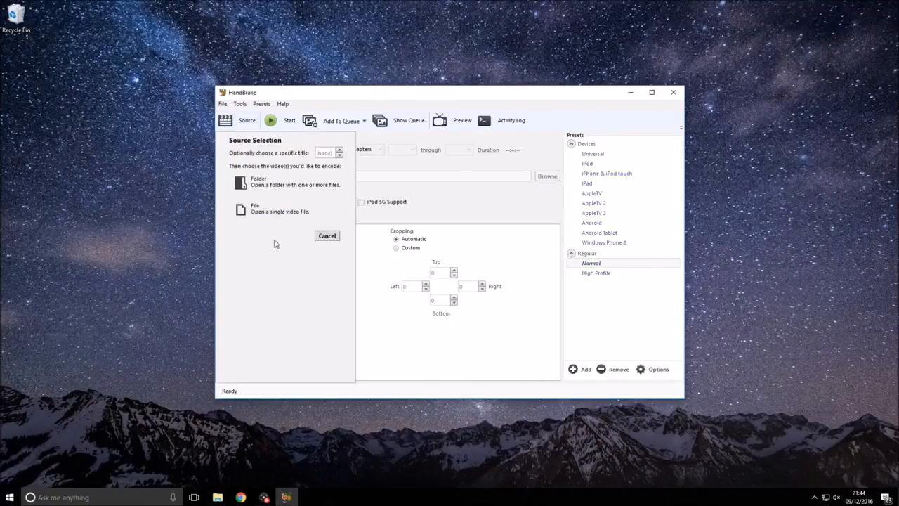
mouse_move(280, 208)
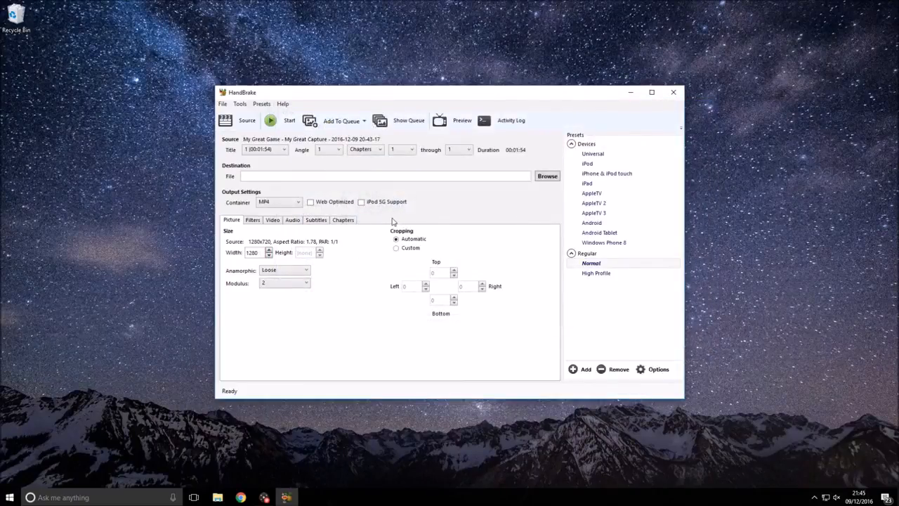
left_click(293, 219)
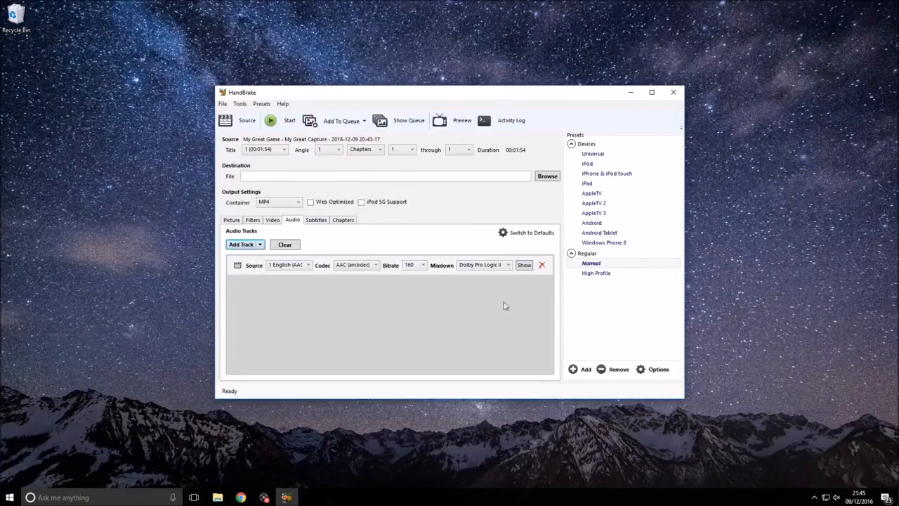
- Reveal the audio track's extra options and step its Gain up to +10 dB
left_click(525, 265)
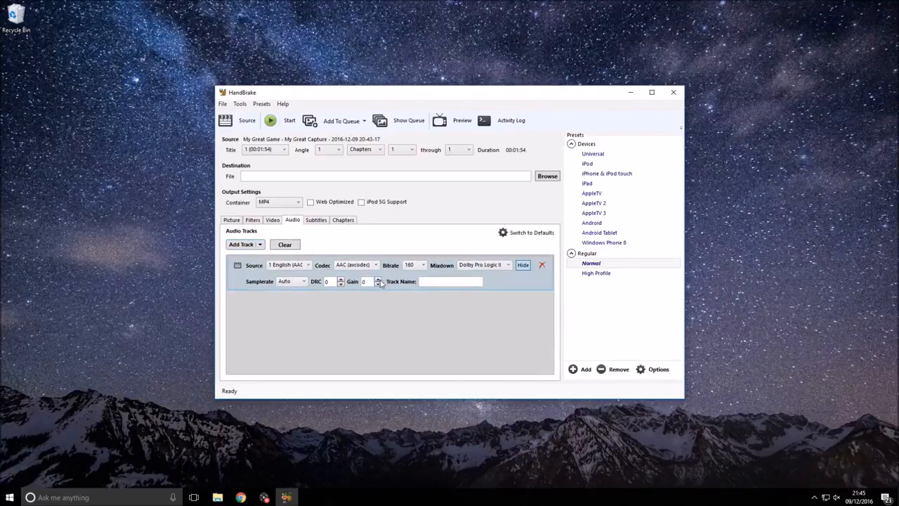
left_click(378, 283)
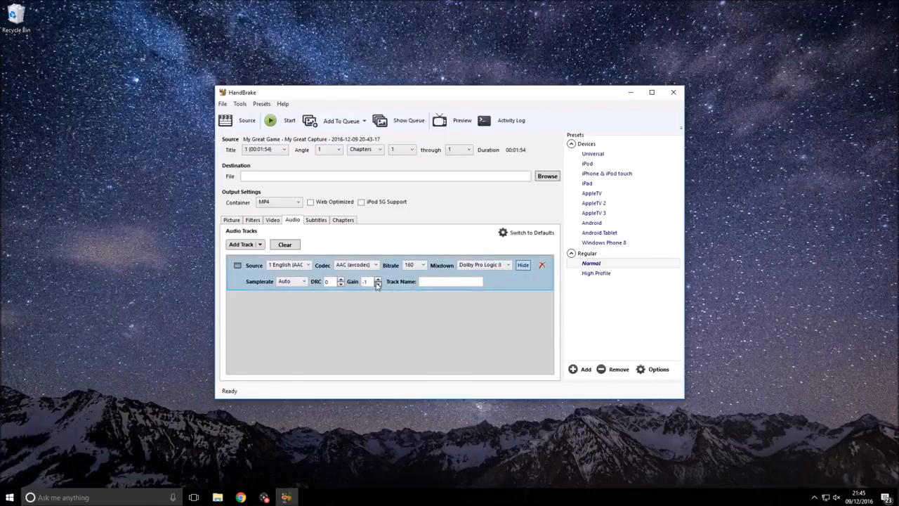
left_click(378, 284)
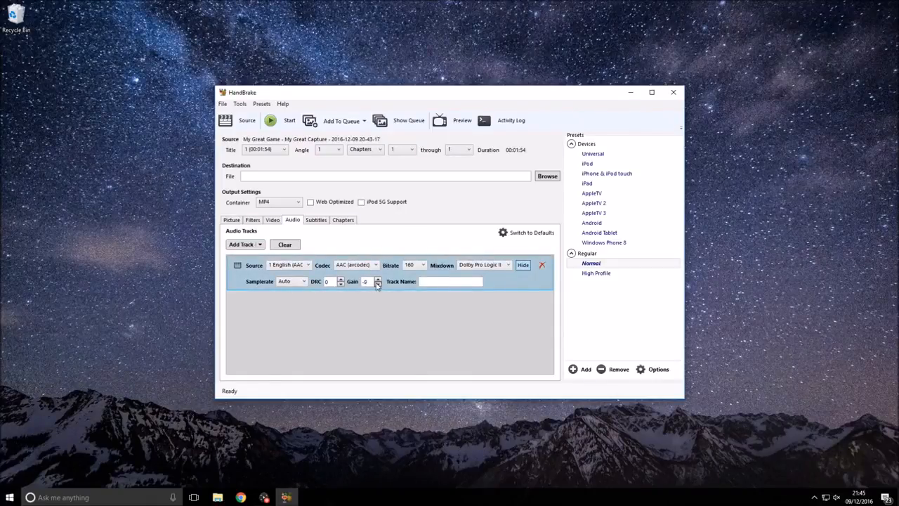
left_click(378, 284)
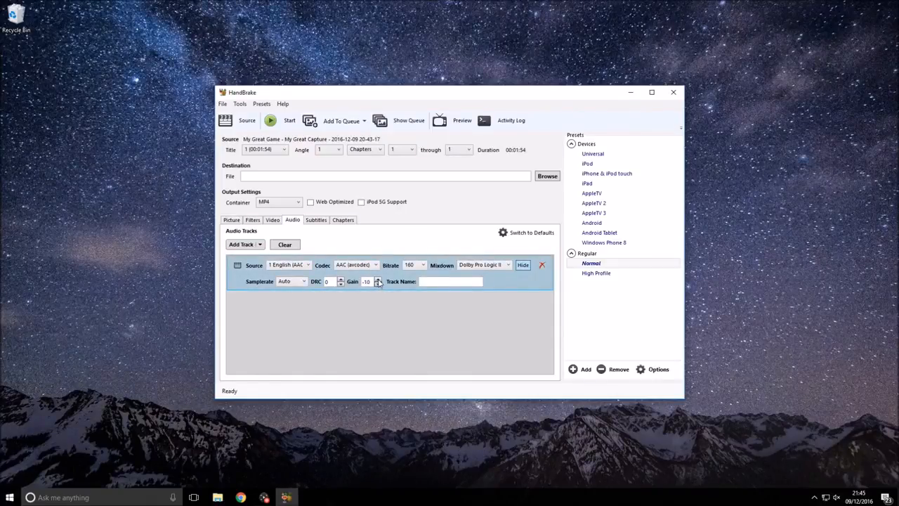
left_click(379, 279)
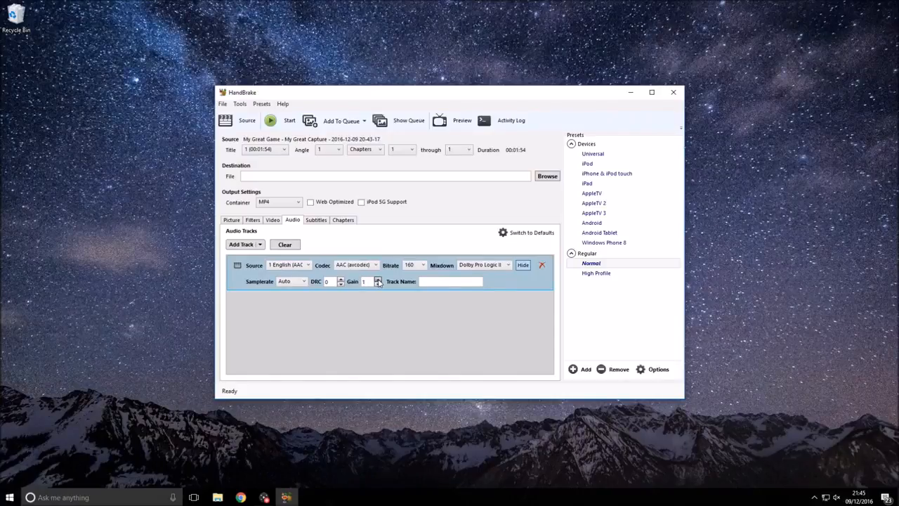
left_click(379, 278)
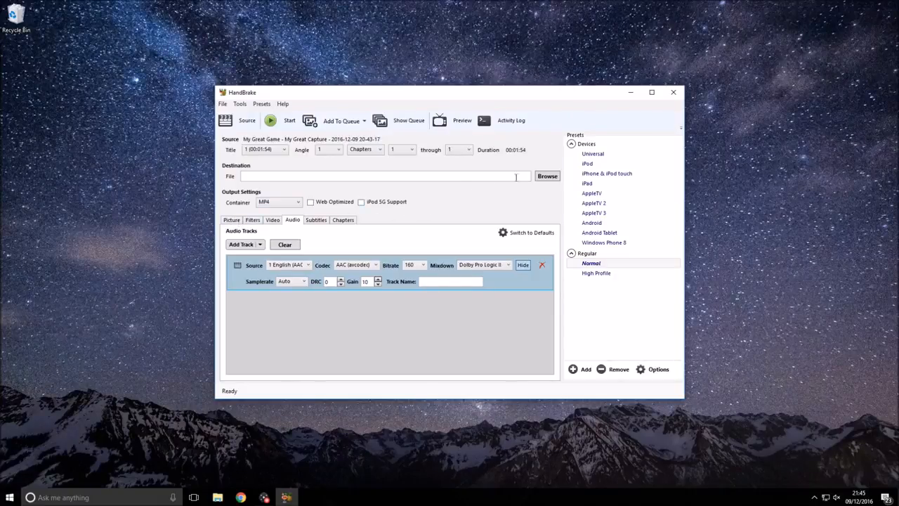
mouse_move(441, 125)
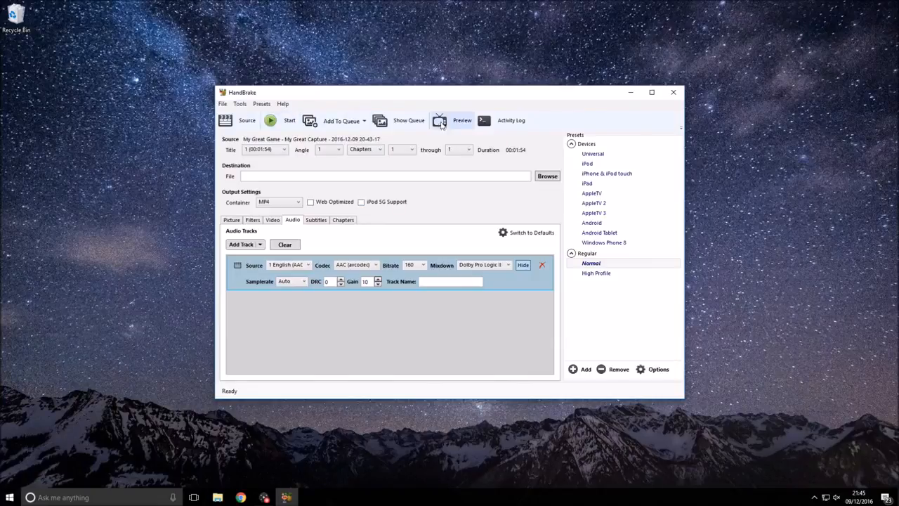
mouse_move(537, 198)
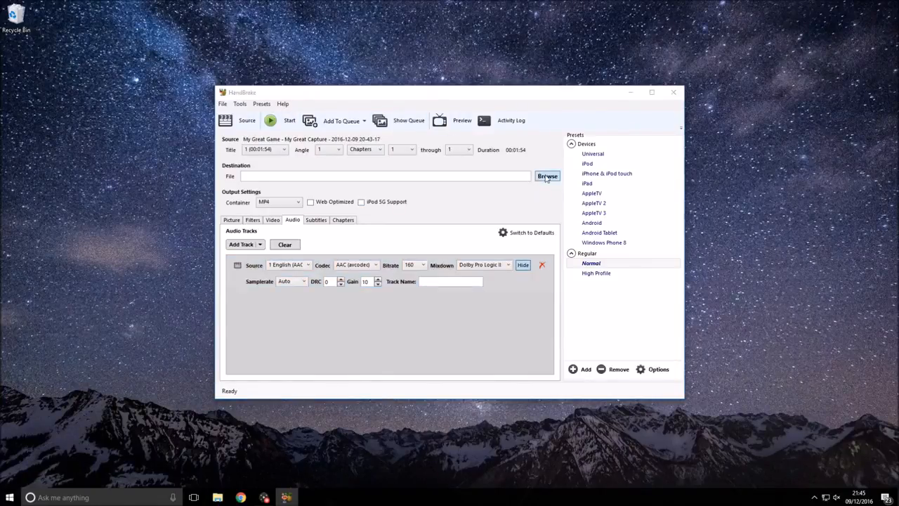
left_click(548, 176)
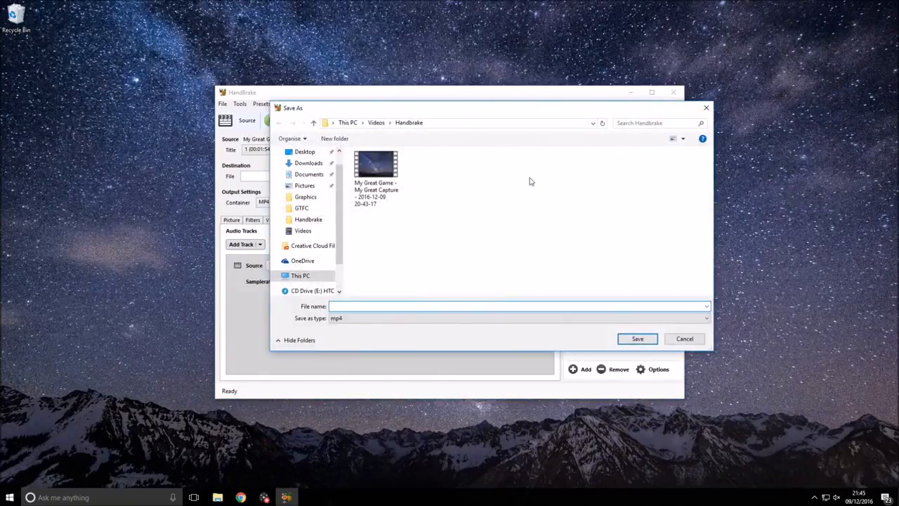
- Save the output as test.mp4 in the Videos\Handbrake folder and start encoding
type("tes")
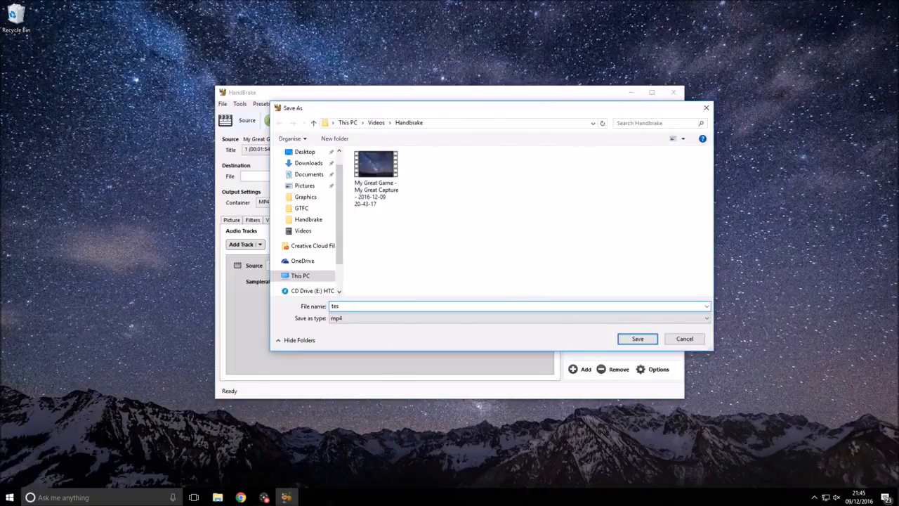
left_click(637, 339)
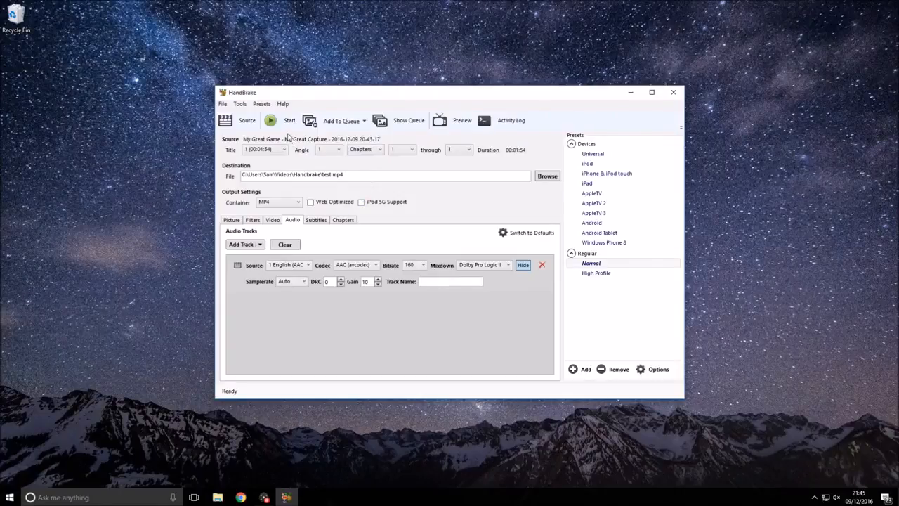
left_click(289, 120)
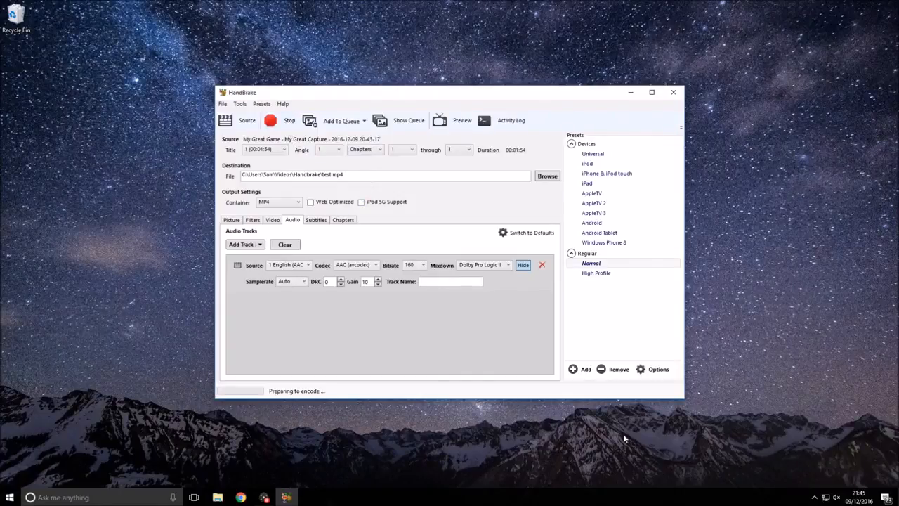